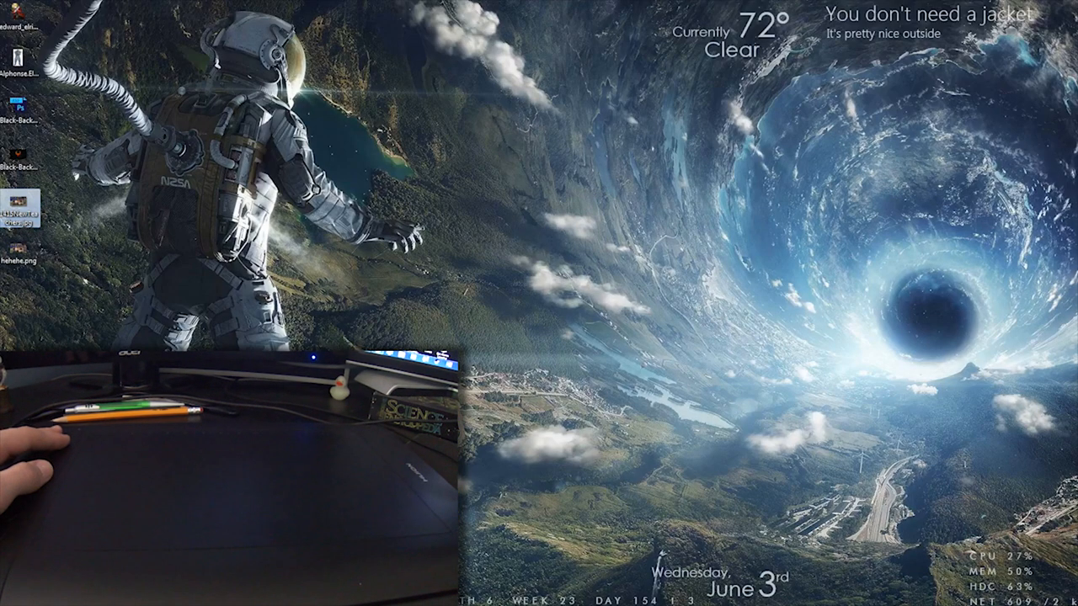
- Launch Adobe Photoshop from its desktop shortcut
double_click(14, 110)
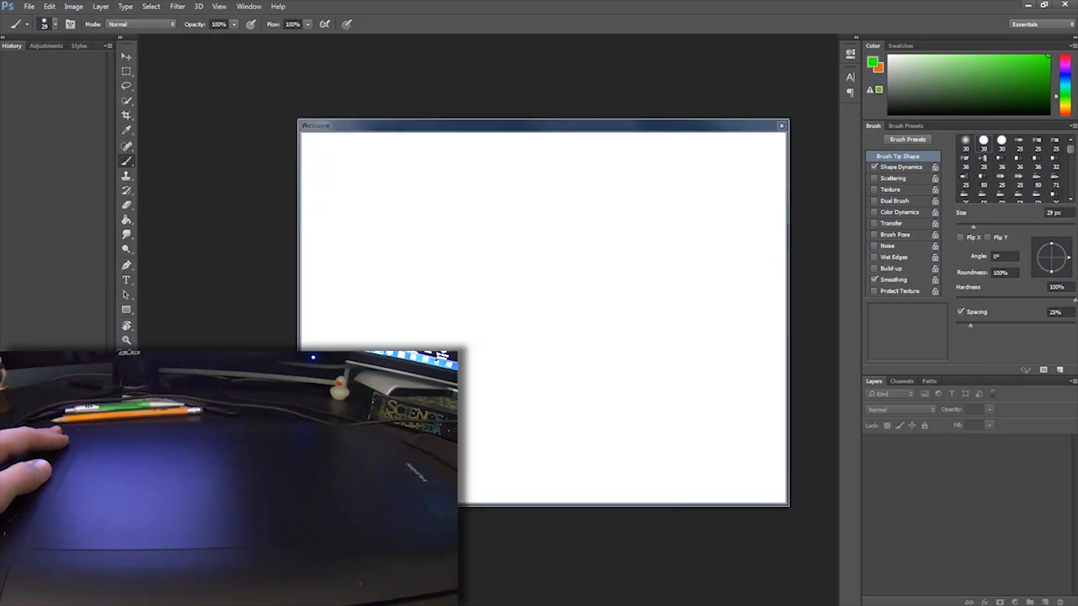
- Dismiss the welcome screen and create a first document with default settings
left_click(781, 124)
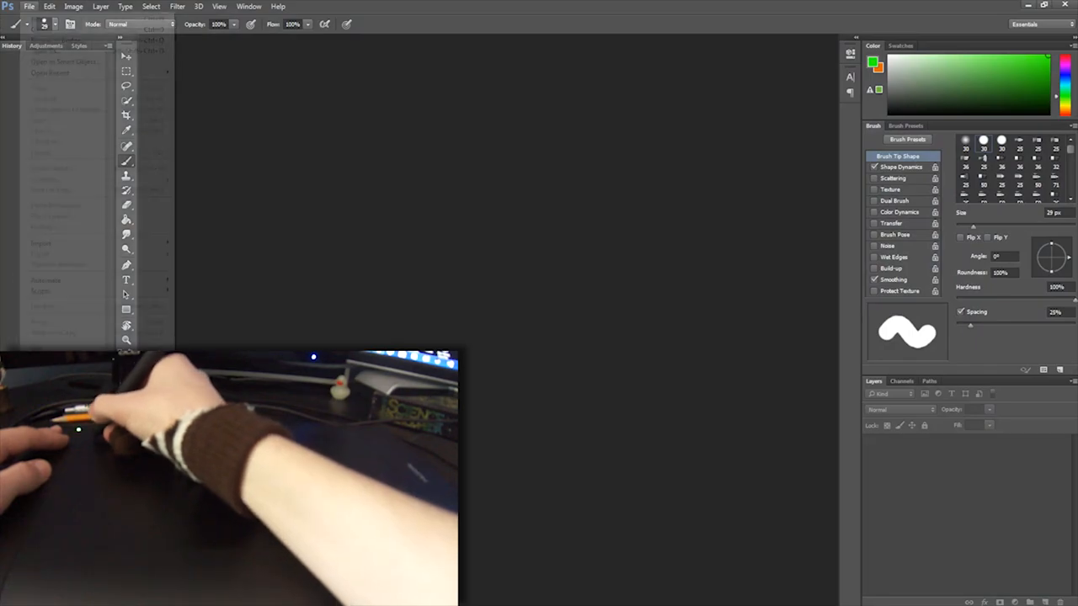
left_click(30, 7)
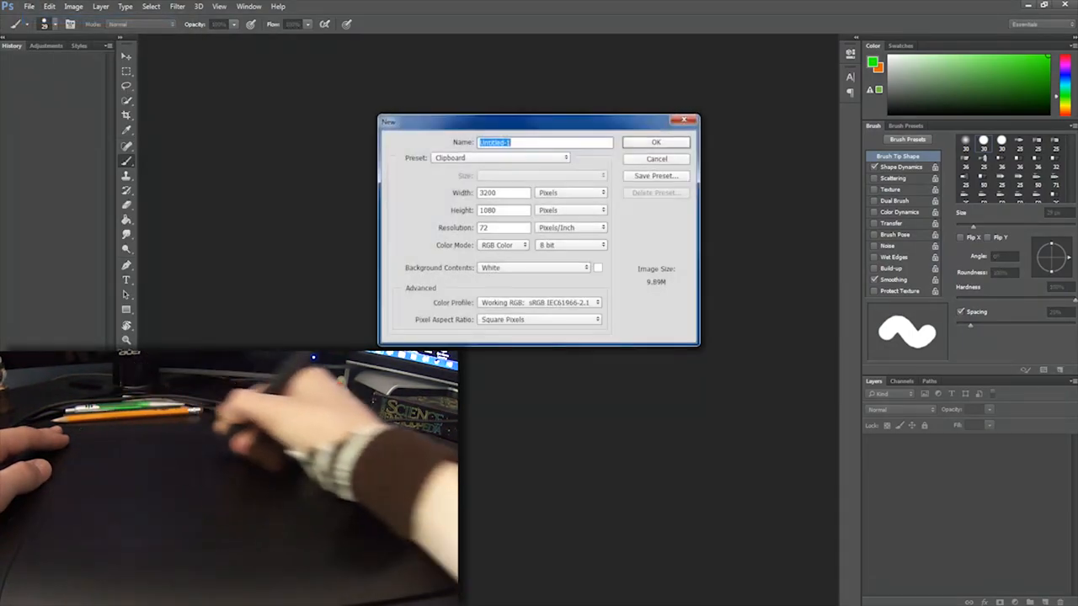
left_click(655, 142)
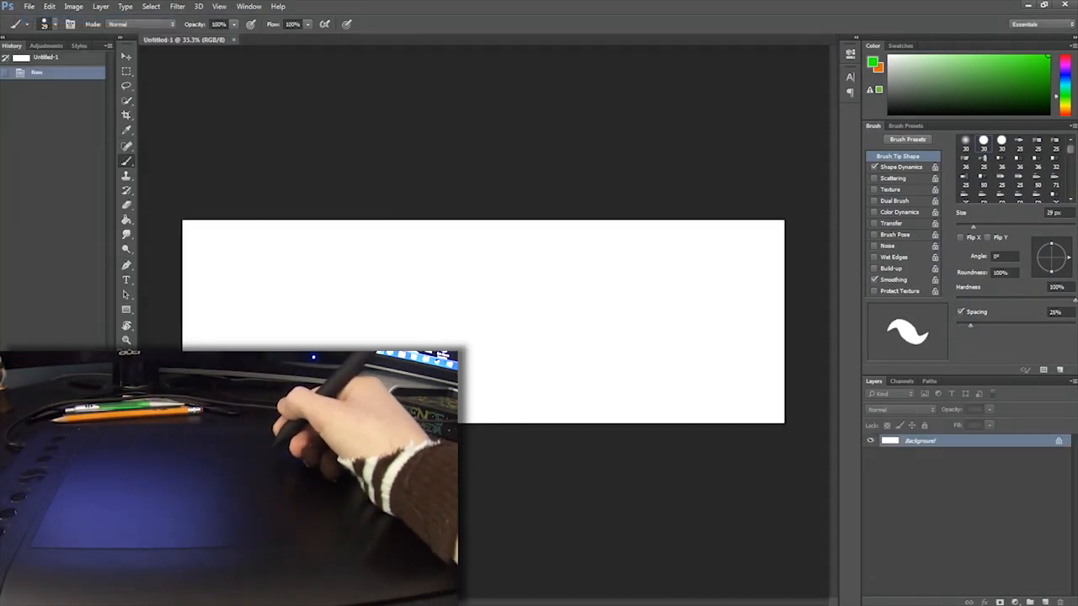
- Create a second document as a 2000 by 2000 pixel white square canvas
left_click(78, 7)
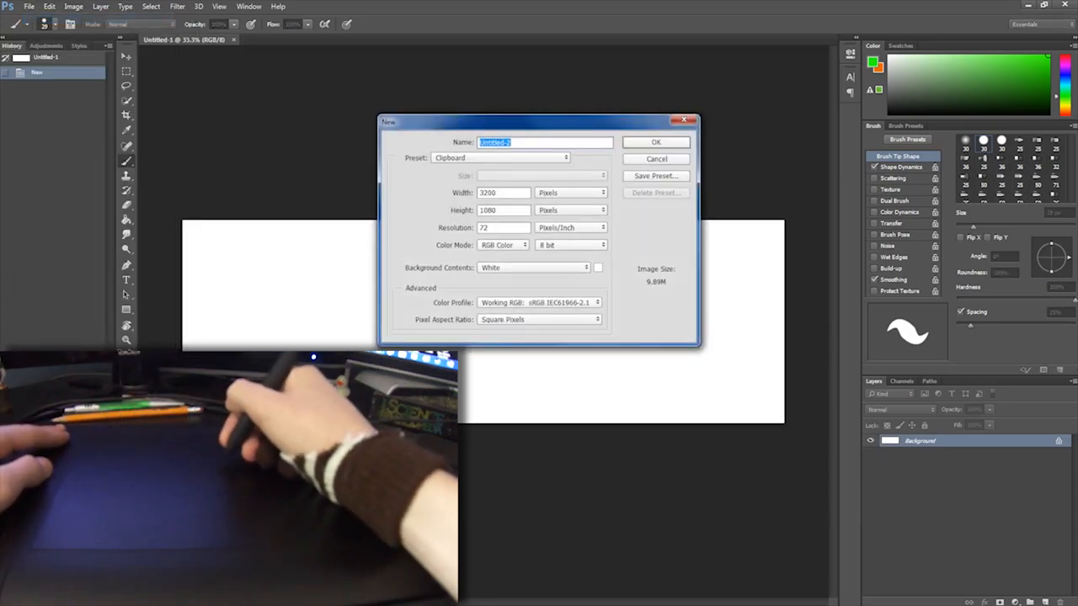
left_click(501, 192)
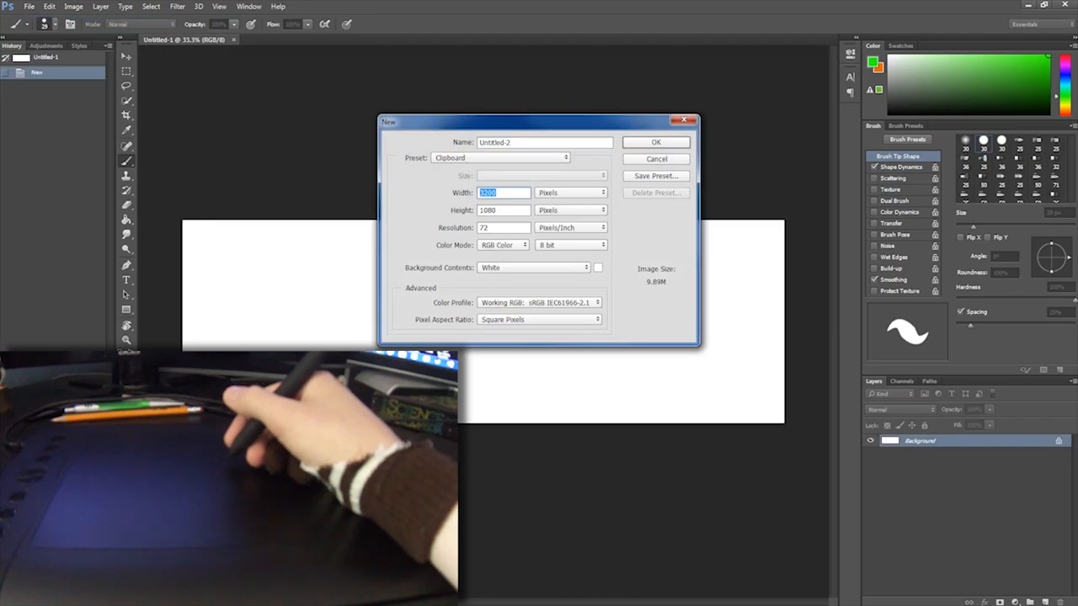
type("3199")
left_click(504, 209)
type("5")
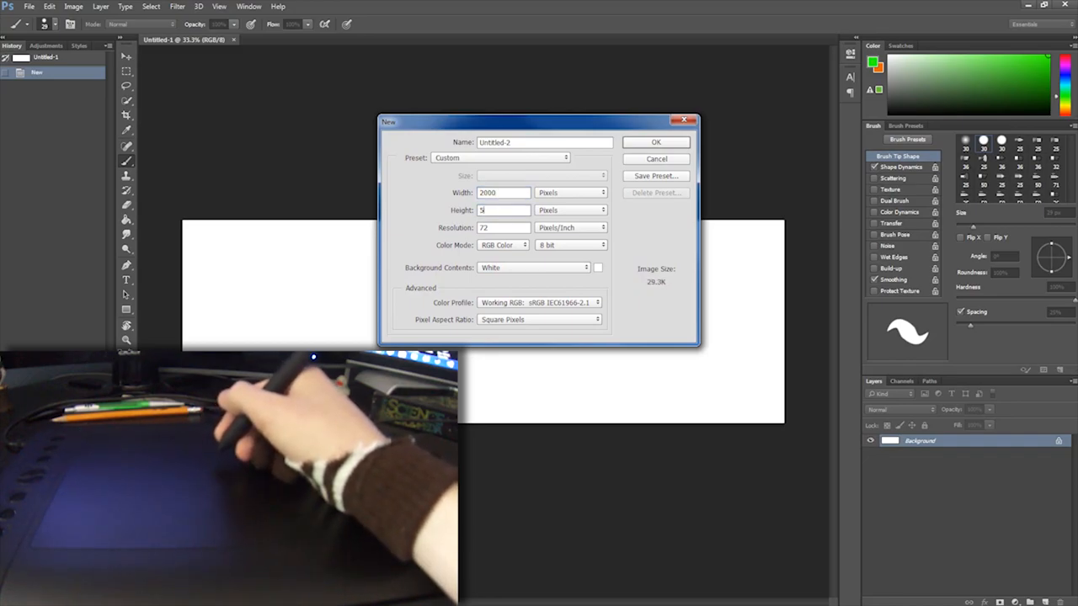
type("2000")
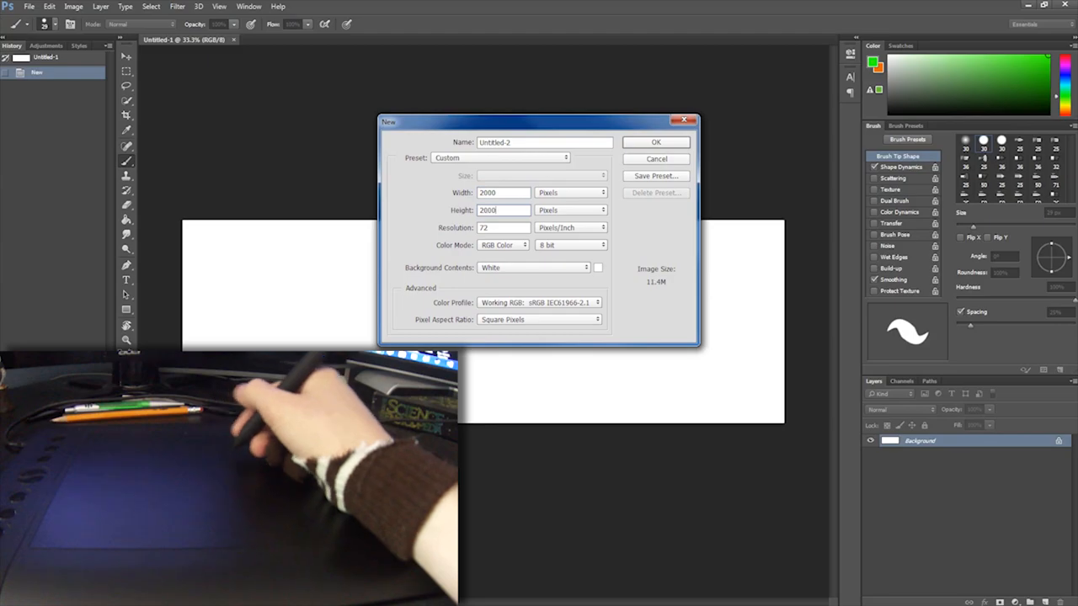
left_click(655, 142)
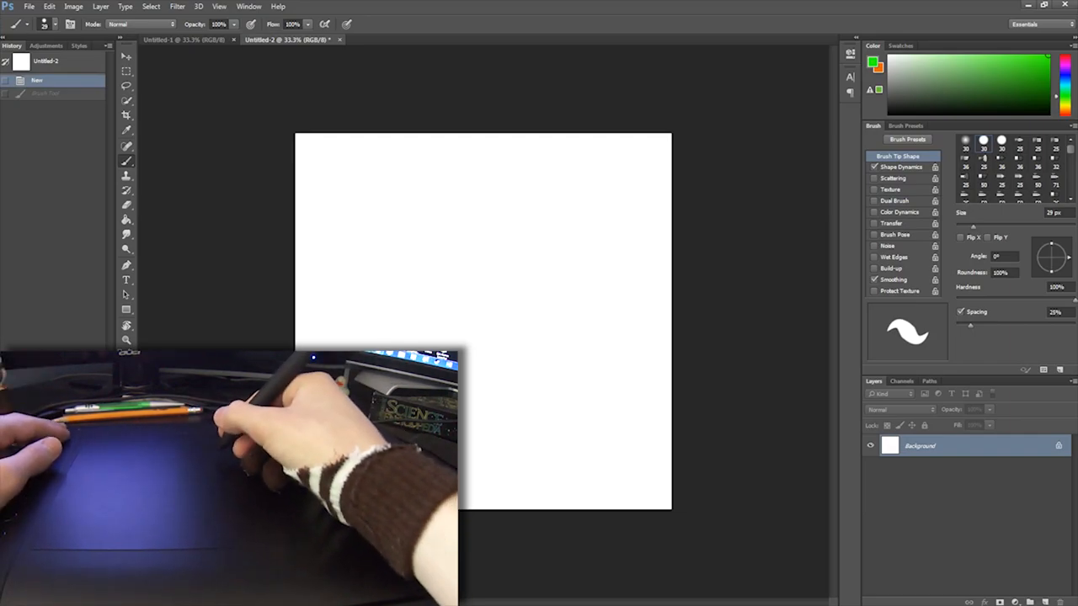
left_click_drag(487, 193, 502, 384)
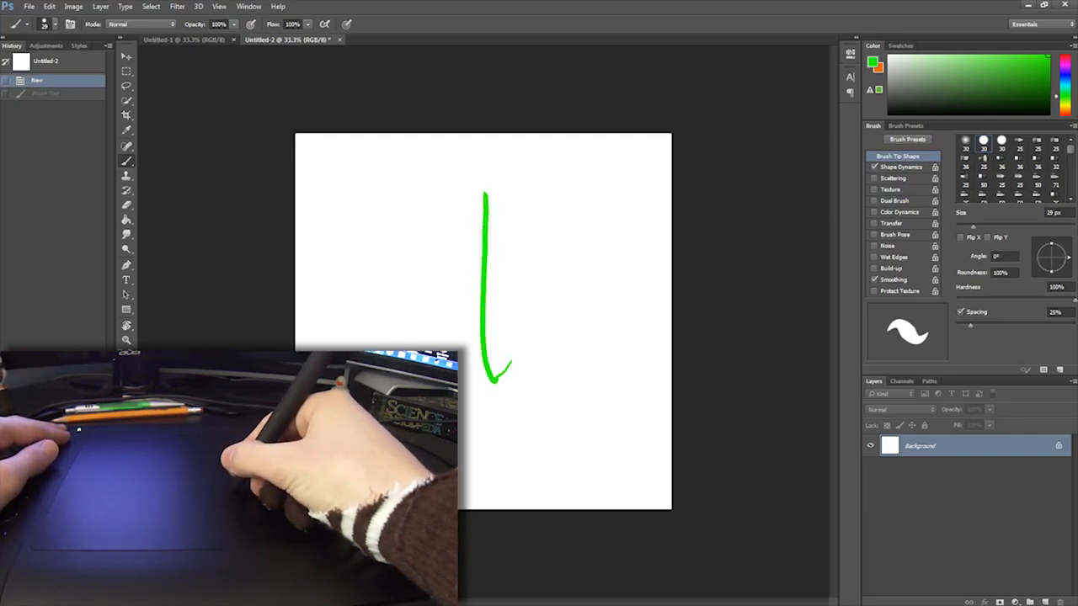
key("Ctrl+Z")
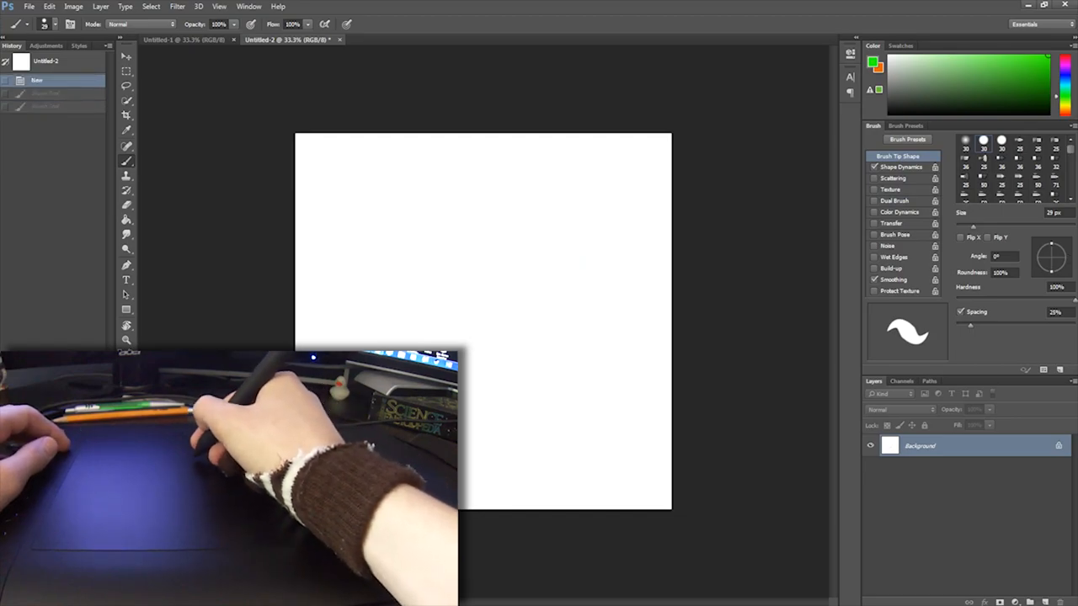
left_click_drag(404, 177, 615, 278)
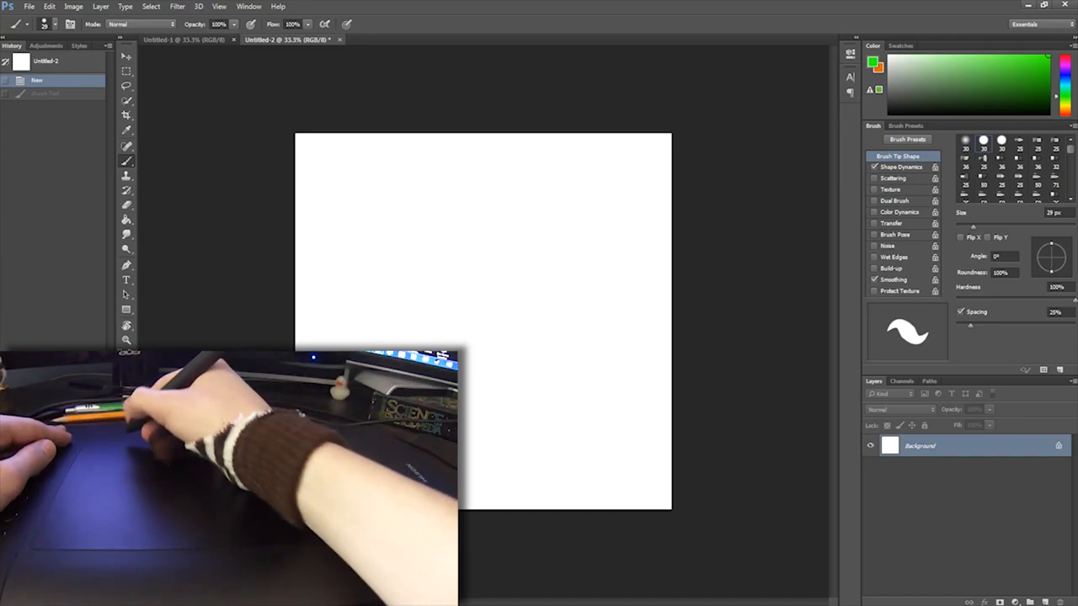
left_click(255, 7)
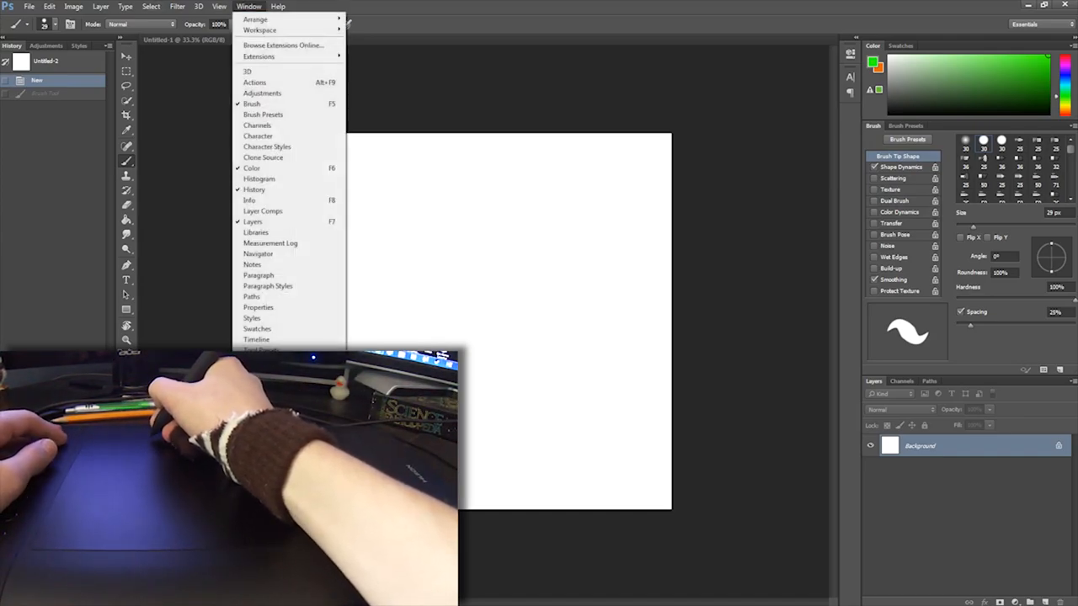
mouse_move(253, 104)
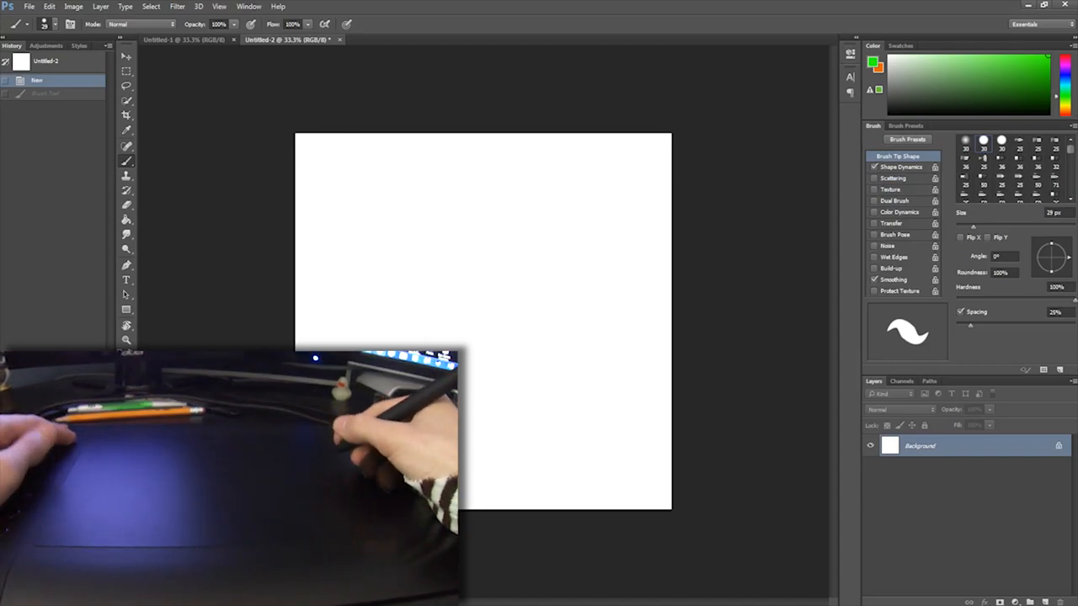
- Set Shape Dynamics size control to Pen Pressure in the Brush panel
left_click(894, 166)
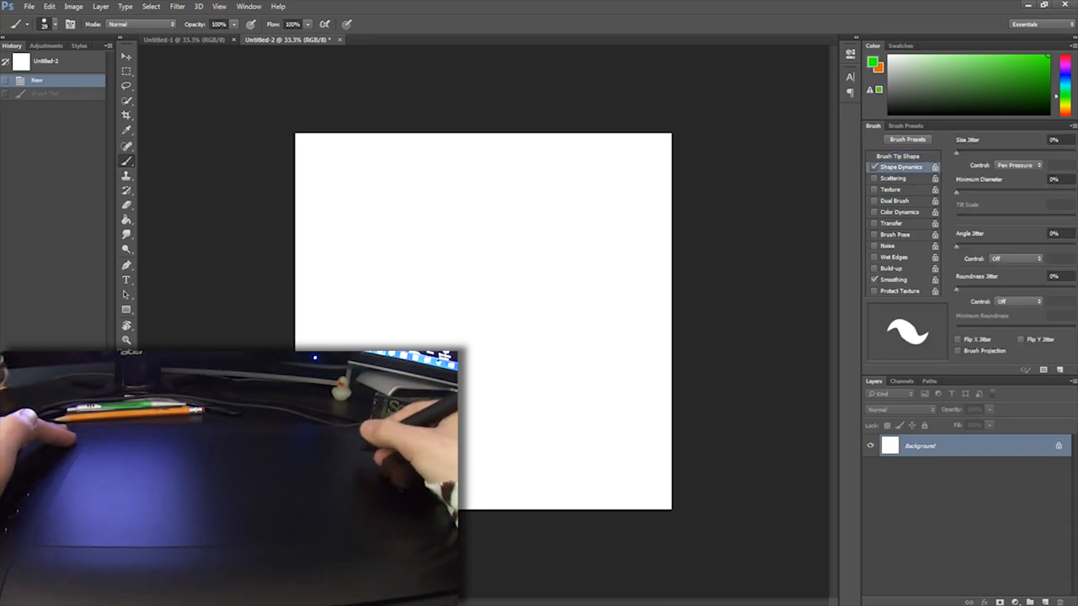
left_click(1019, 165)
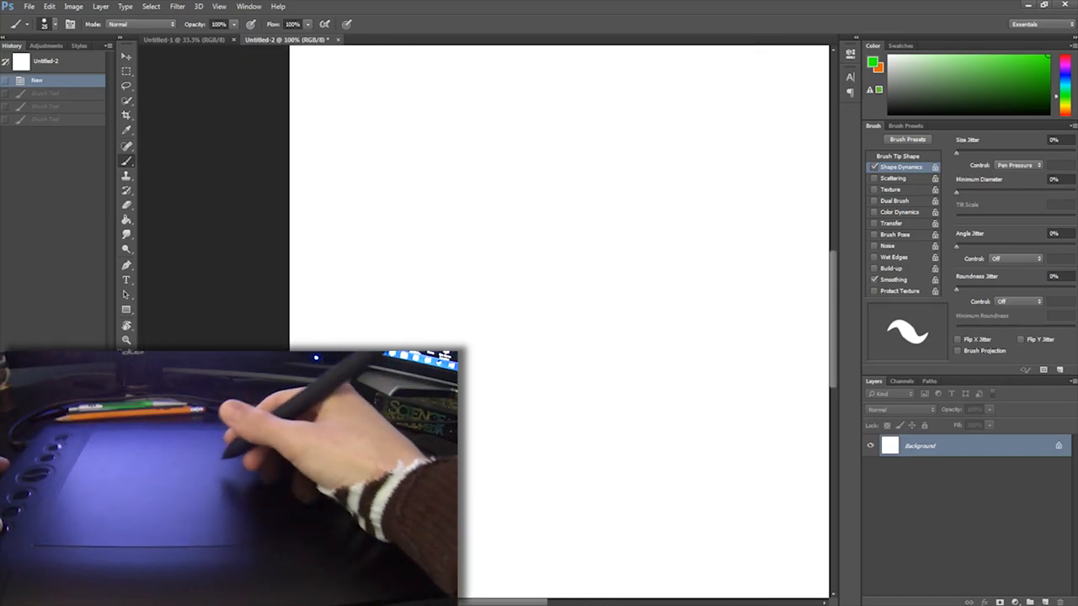
left_click_drag(323, 228, 783, 51)
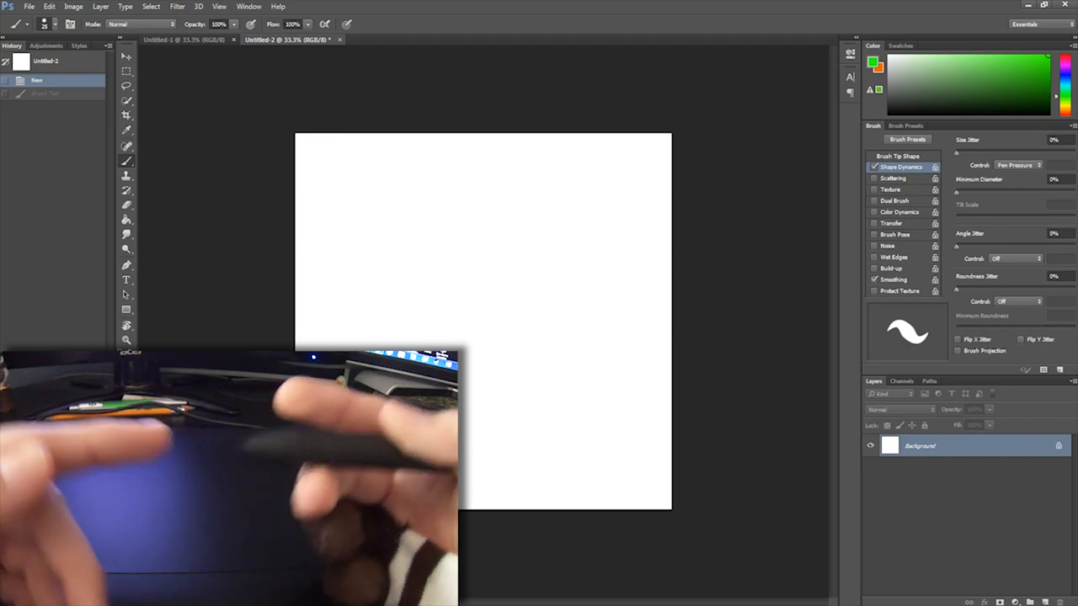
left_click_drag(526, 501, 559, 451)
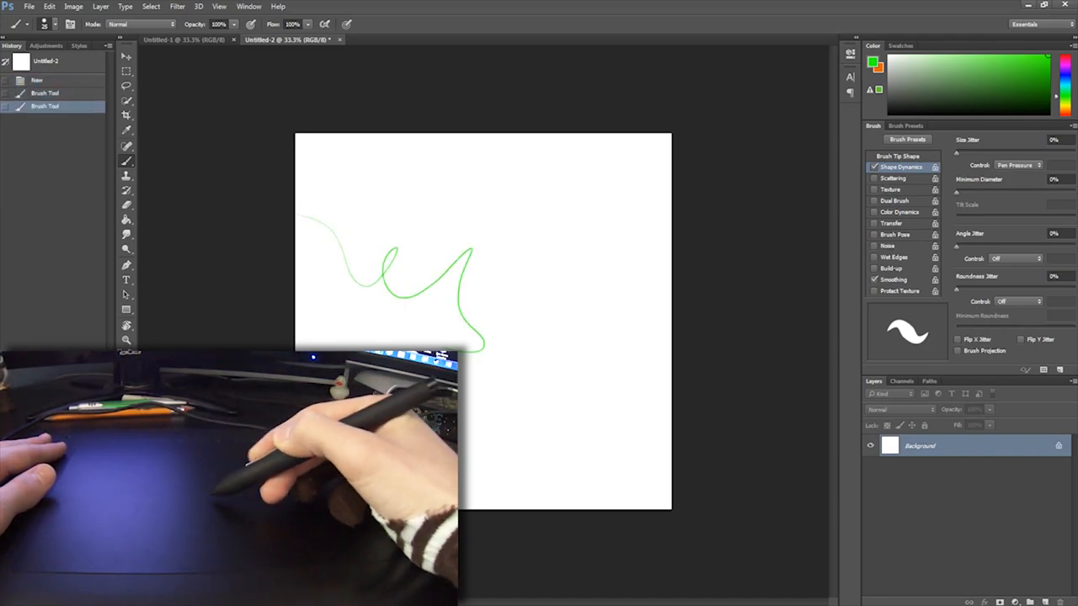
key("Ctrl+Z")
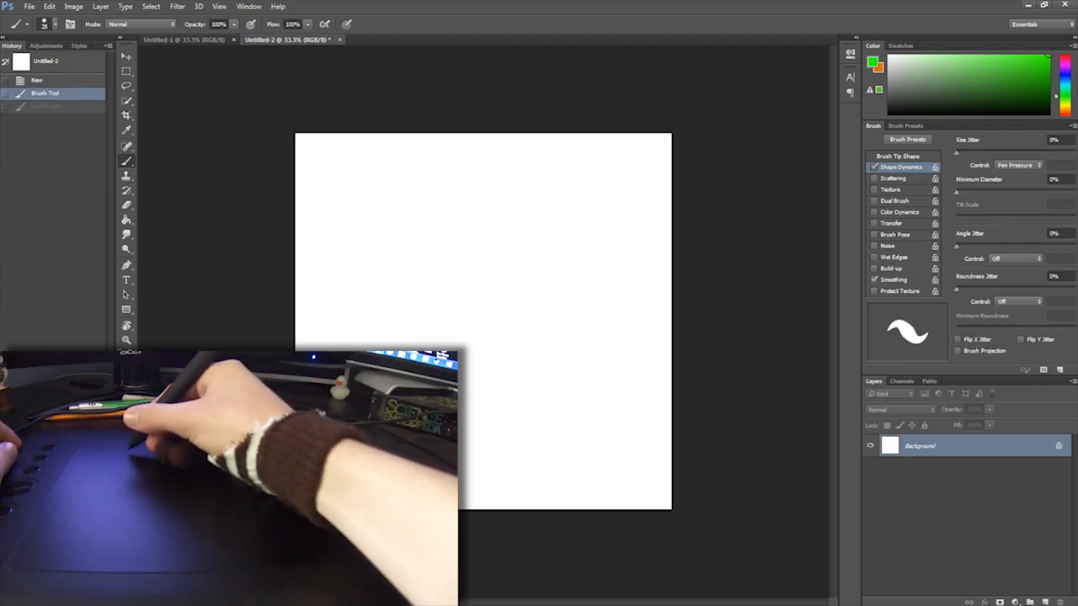
- Sketch a green star and a short green stroke on the canvas with the tablet pen
left_click(177, 40)
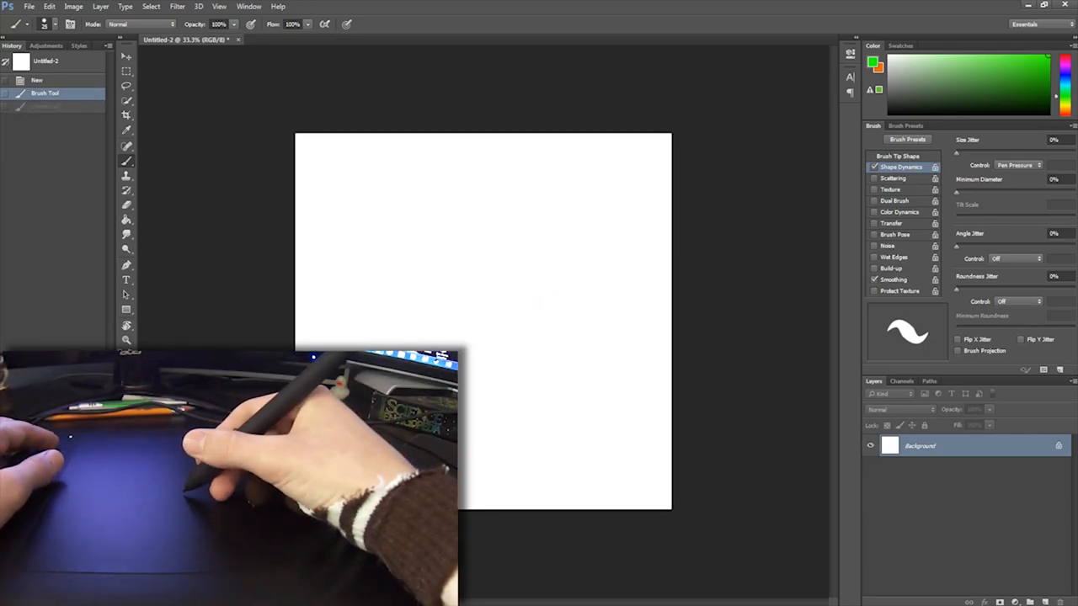
left_click_drag(396, 316, 552, 278)
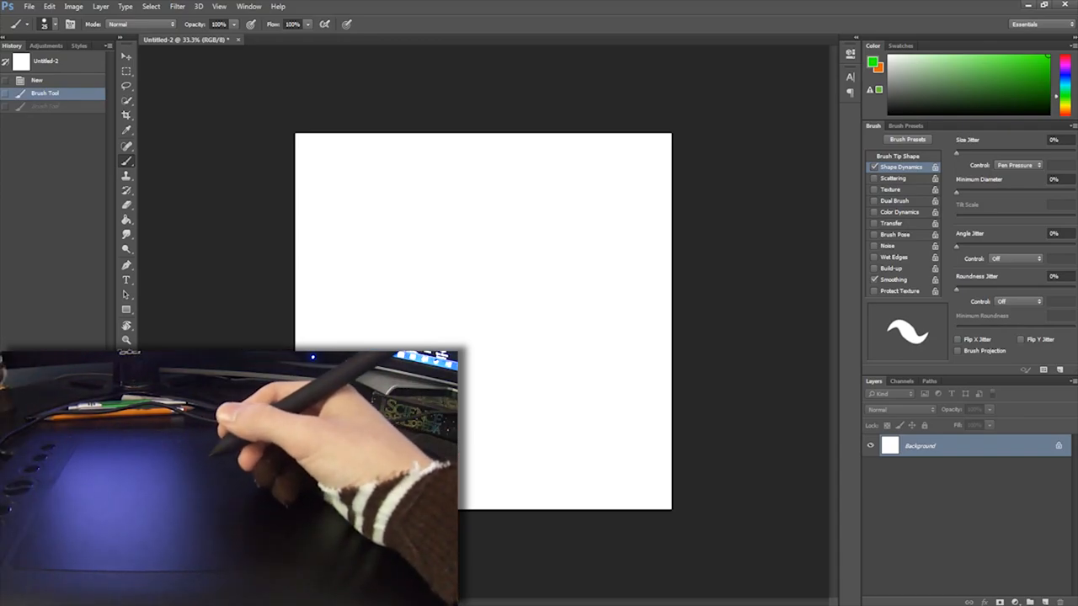
left_click_drag(367, 334, 670, 240)
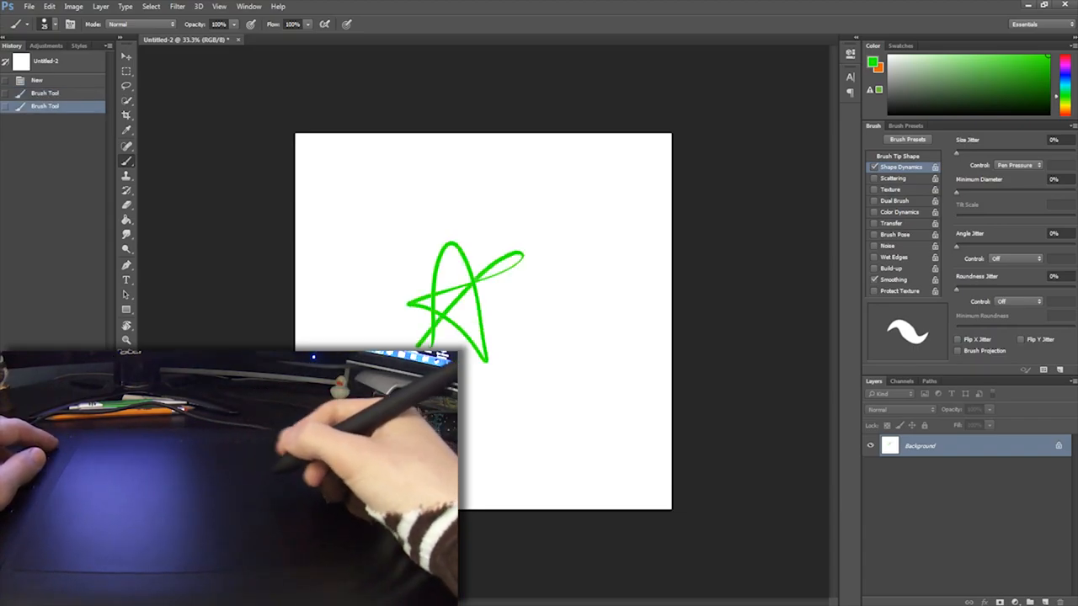
left_click_drag(590, 261, 559, 317)
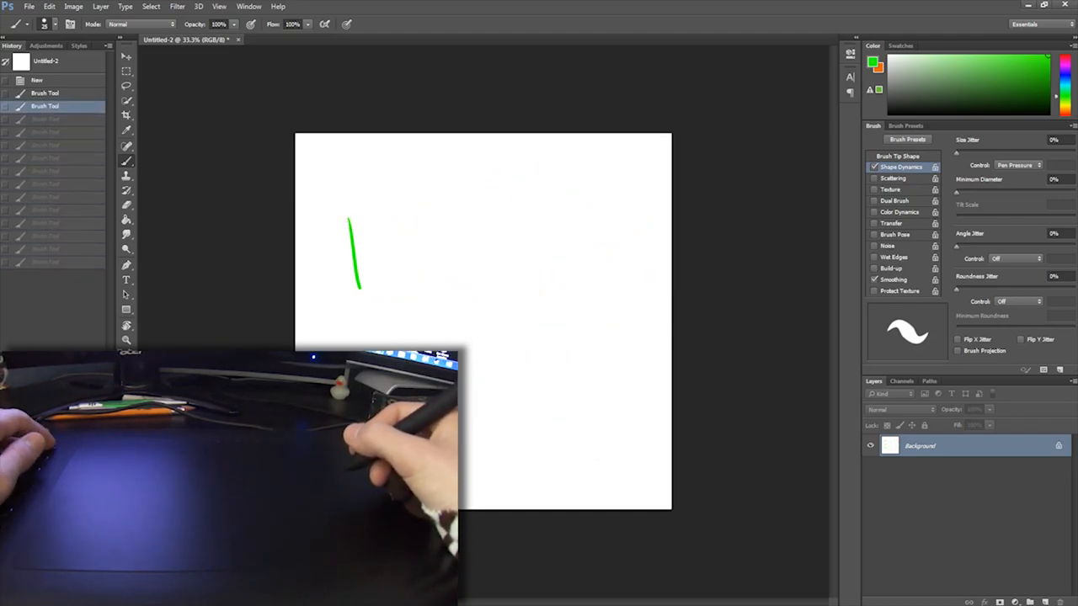
- Undo the green test stroke so the canvas is blank white again
key("Ctrl+Z")
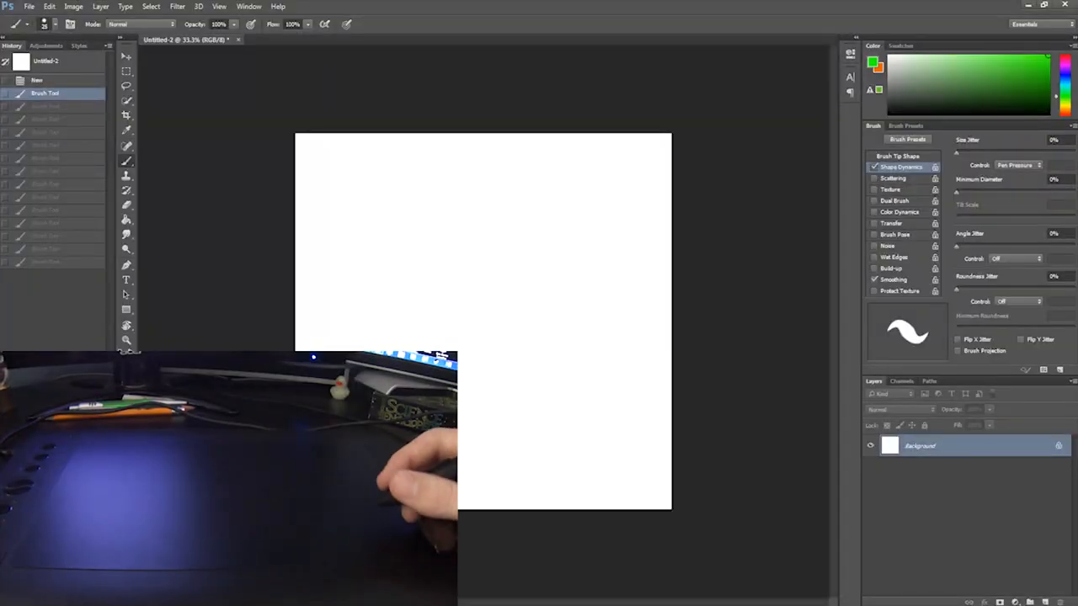